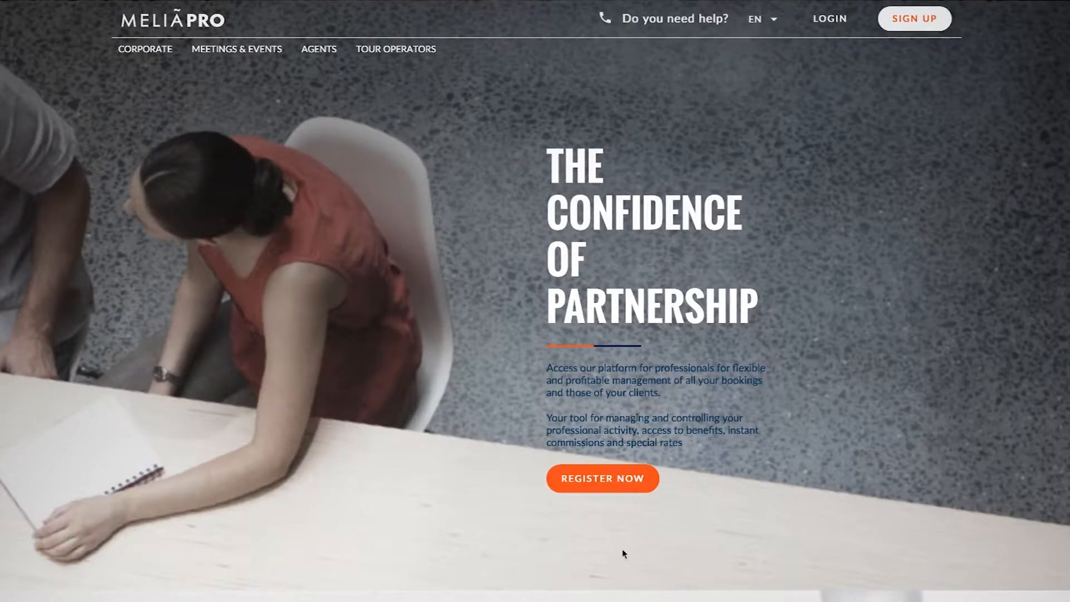
pyautogui.click(913, 19)
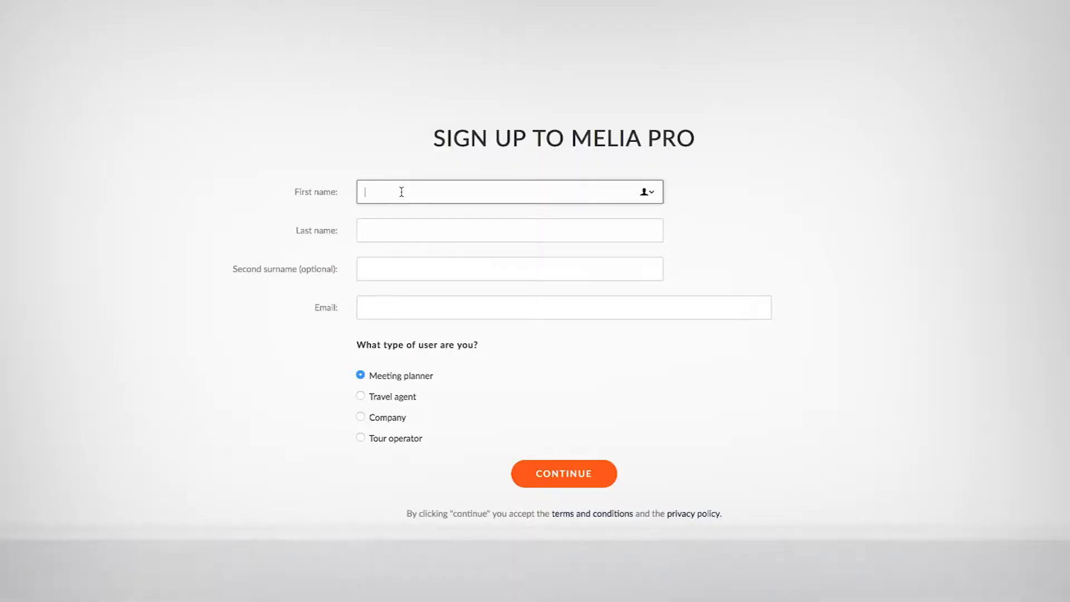
pyautogui.write('Doe')
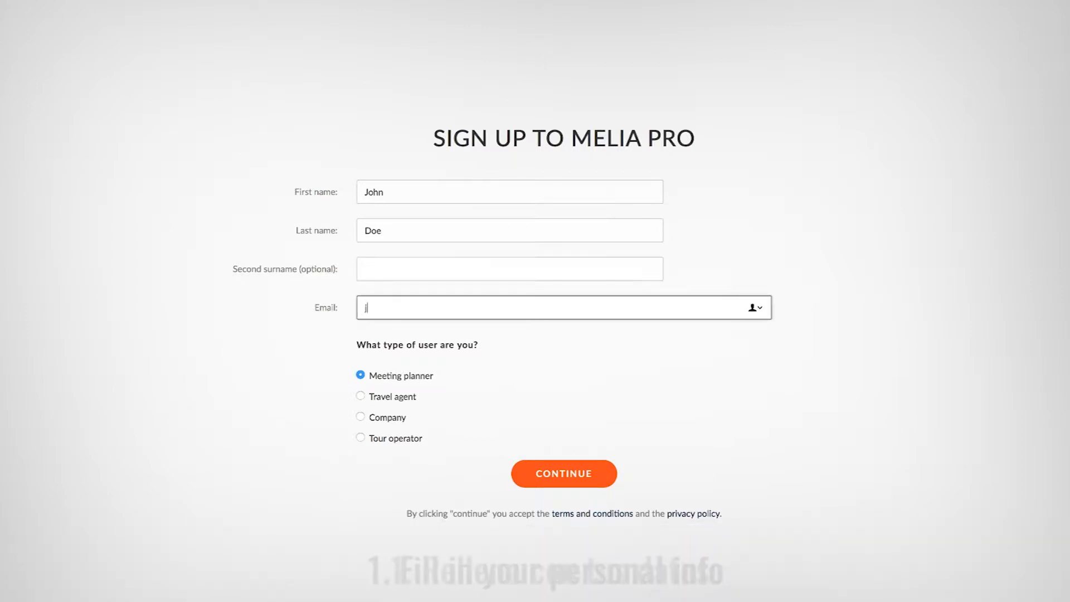
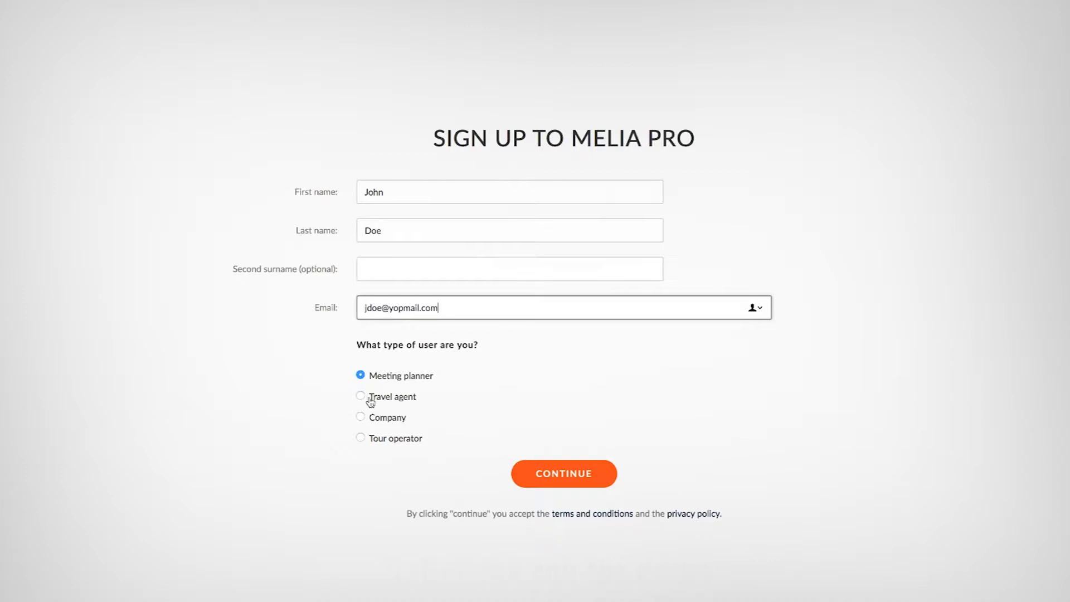
pyautogui.click(360, 396)
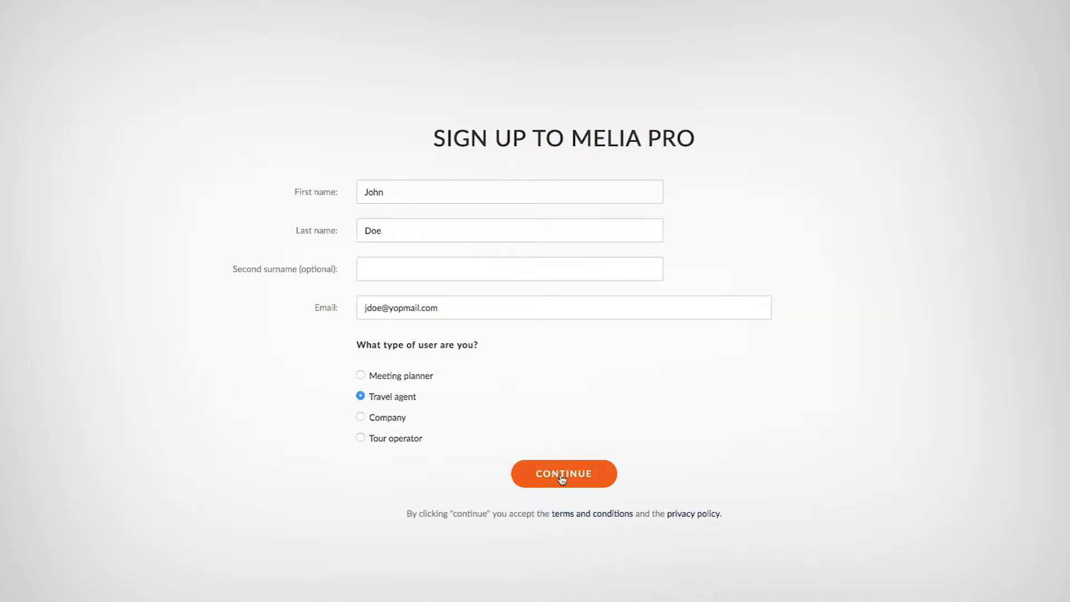
pyautogui.click(563, 473)
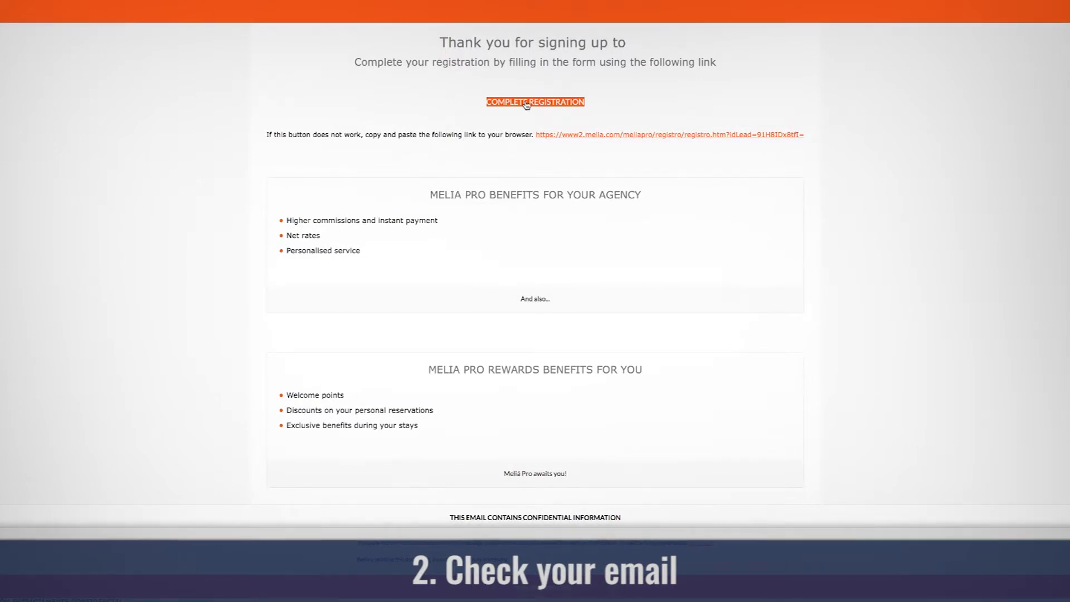
# Follow the Complete Registration link and proceed as a new central agency.
pyautogui.click(535, 102)
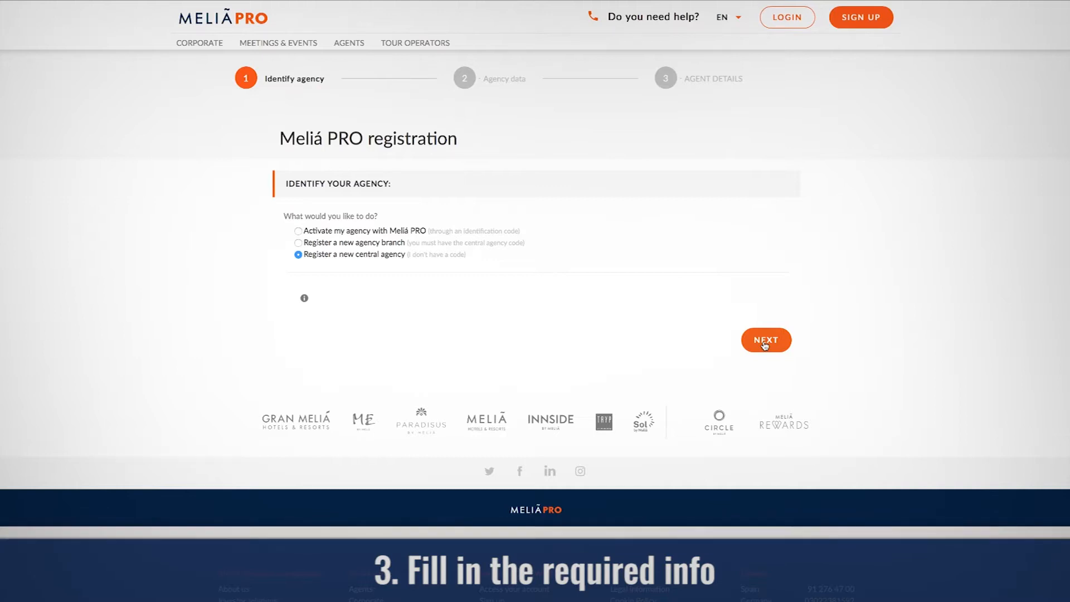
pyautogui.click(765, 340)
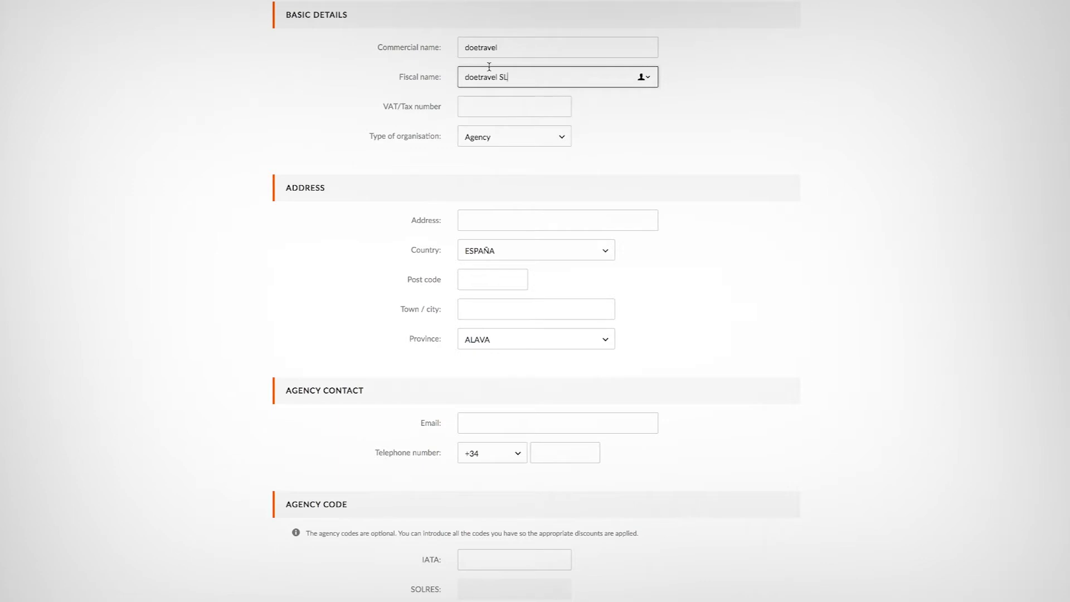
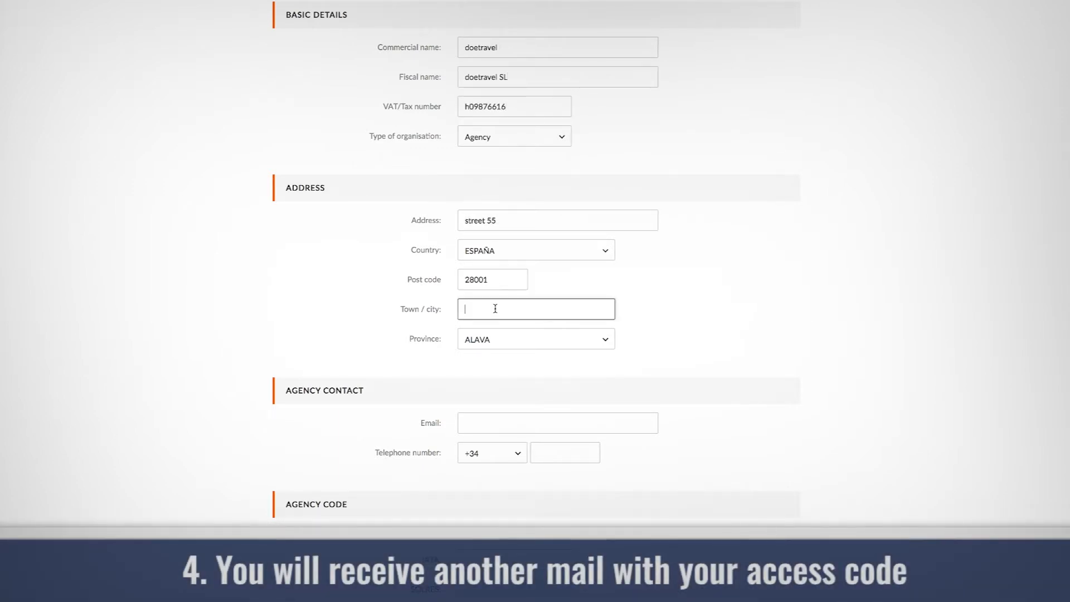
pyautogui.write('jdoe@')
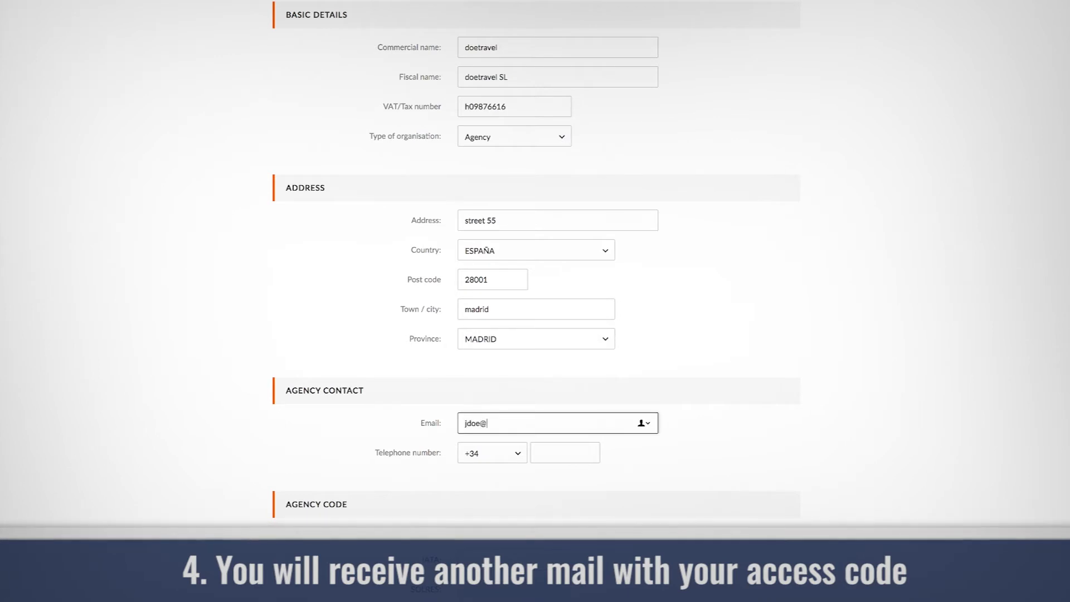